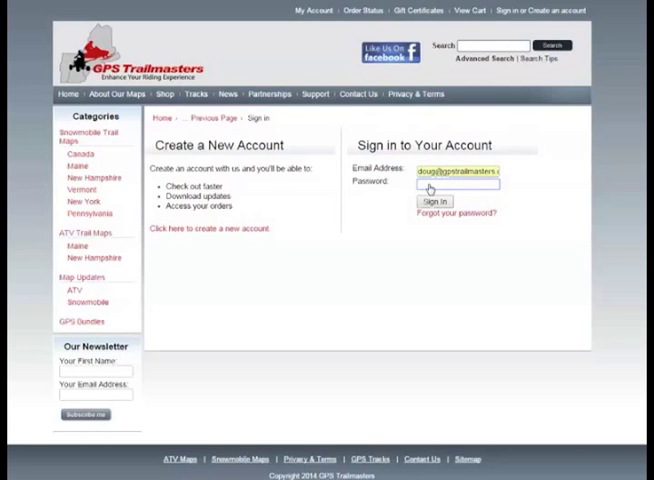
Sign in with the password, view completed orders and reach Download Files for order #2069
type("••••")
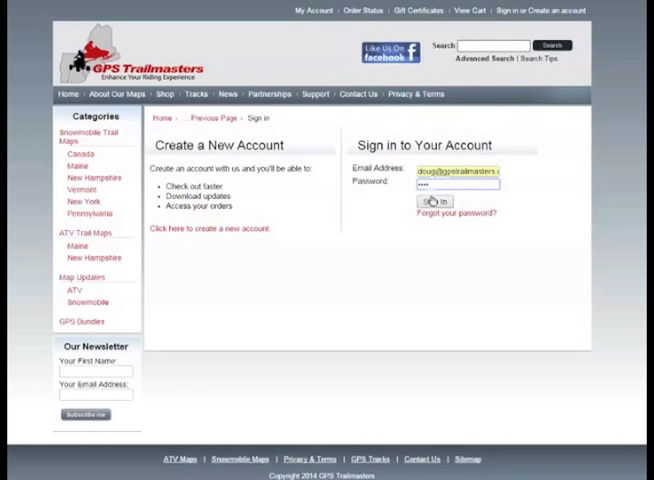
left_click(432, 200)
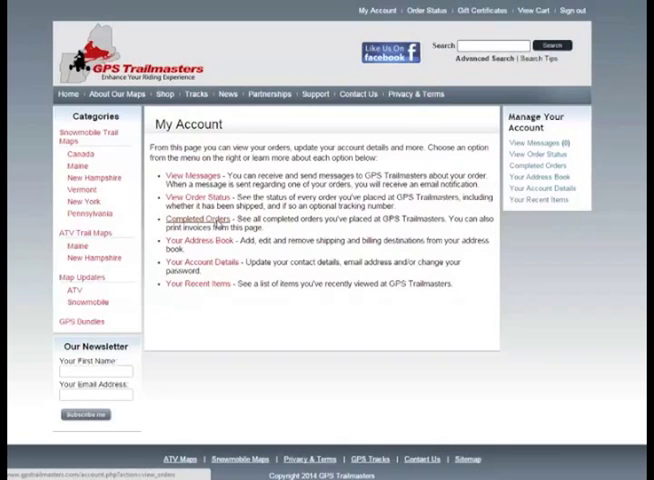
left_click(200, 220)
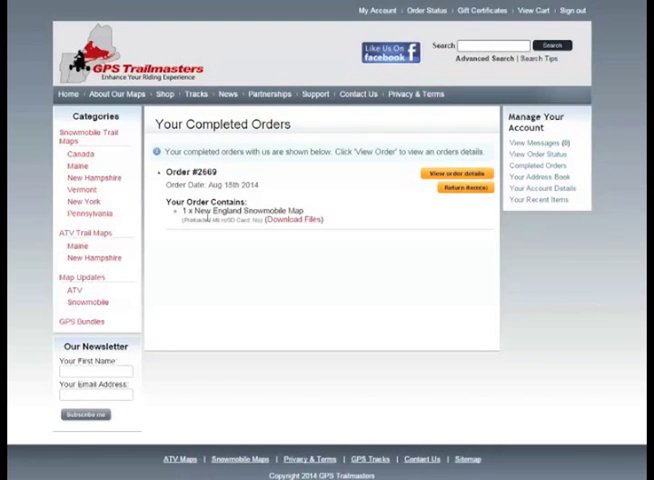
mouse_move(256, 252)
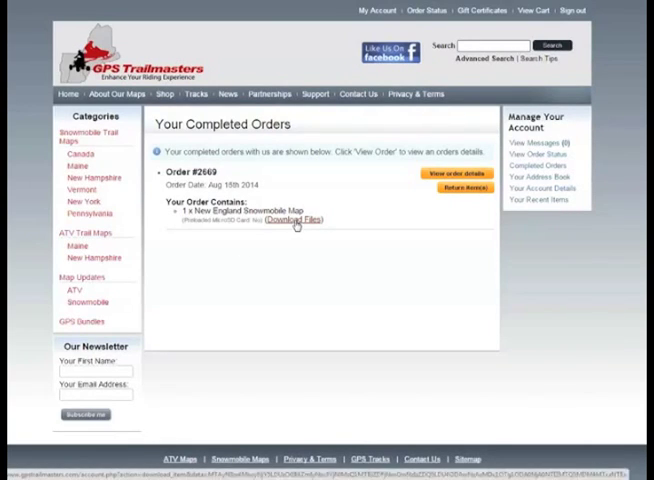
left_click(290, 220)
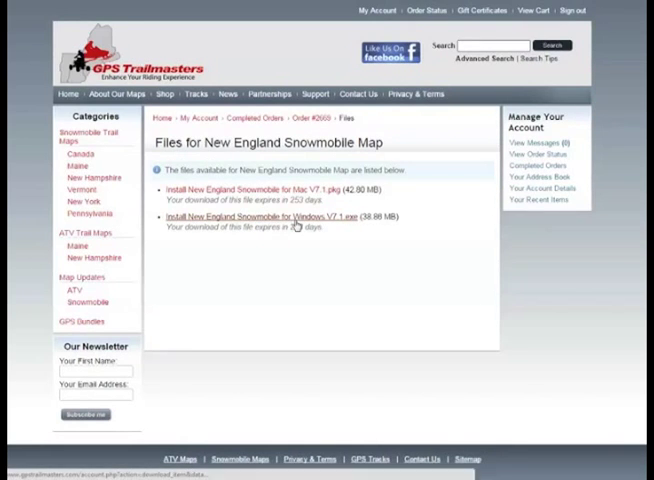
Download the Install New England Snowmobile Map for Windows installer
left_click(264, 216)
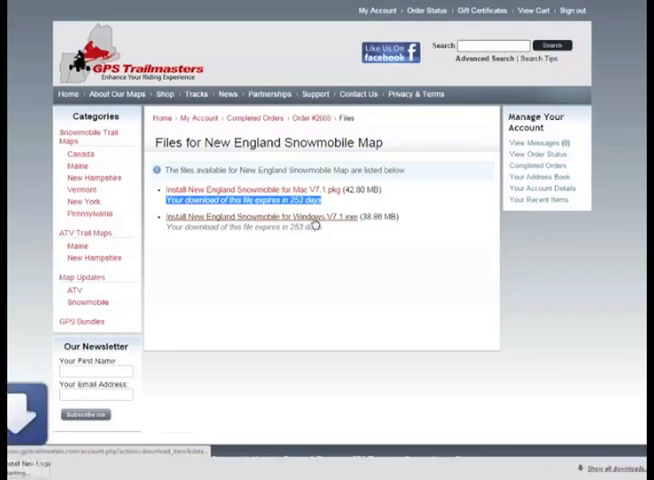
left_click(262, 216)
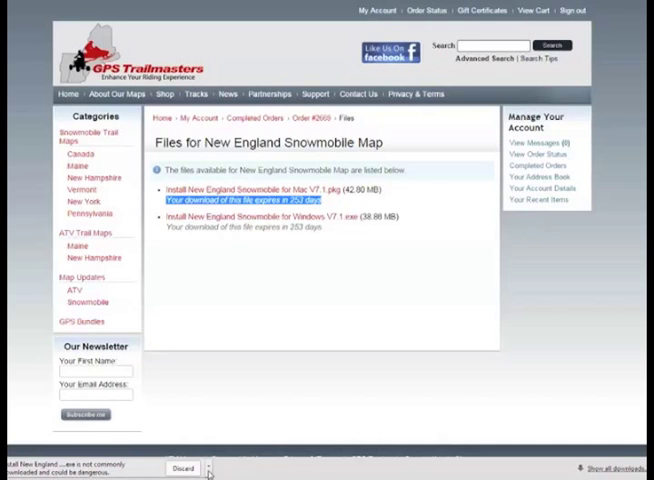
Keep the flagged map installer despite Chrome's warning and launch it from the downloads list
left_click(210, 470)
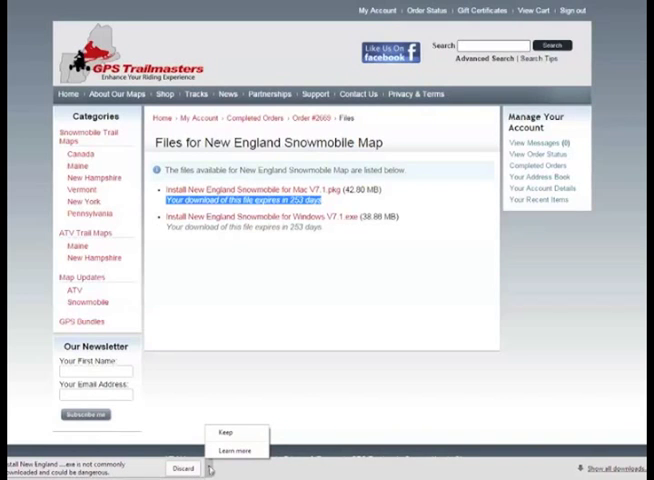
mouse_move(224, 432)
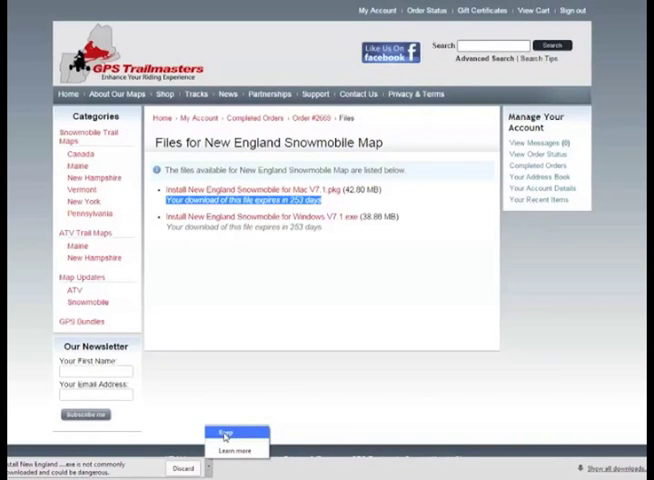
left_click(224, 436)
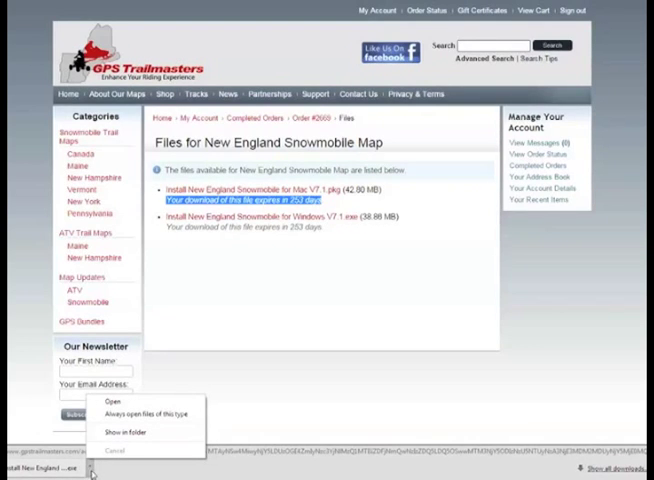
mouse_move(128, 432)
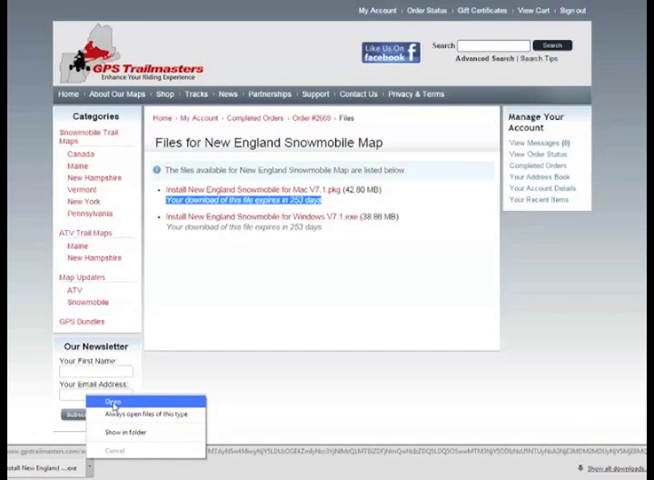
left_click(112, 400)
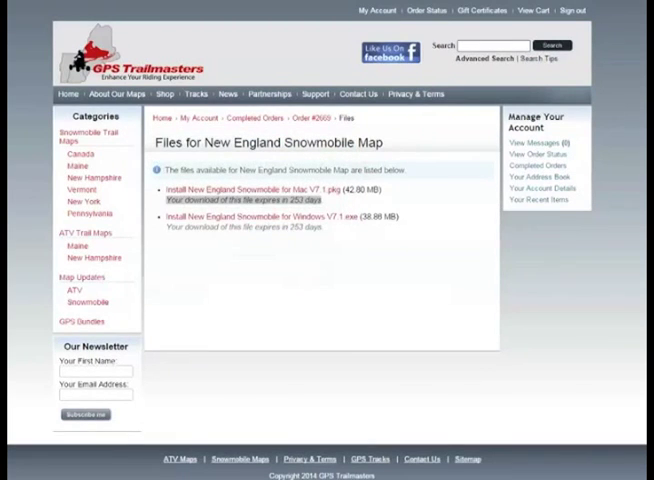
mouse_move(296, 240)
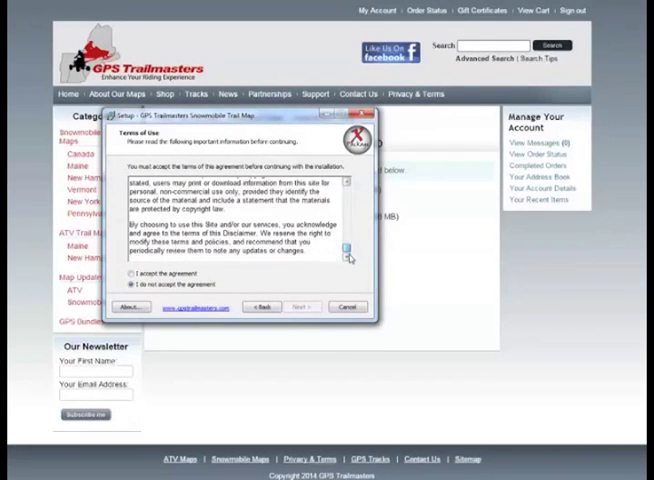
Accept the license agreement and finish the map setup with the Package Setup Guide box unchecked
left_click(132, 274)
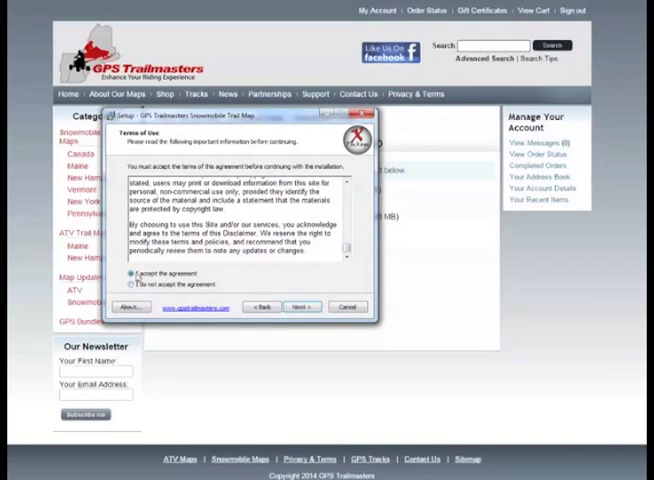
left_click(300, 306)
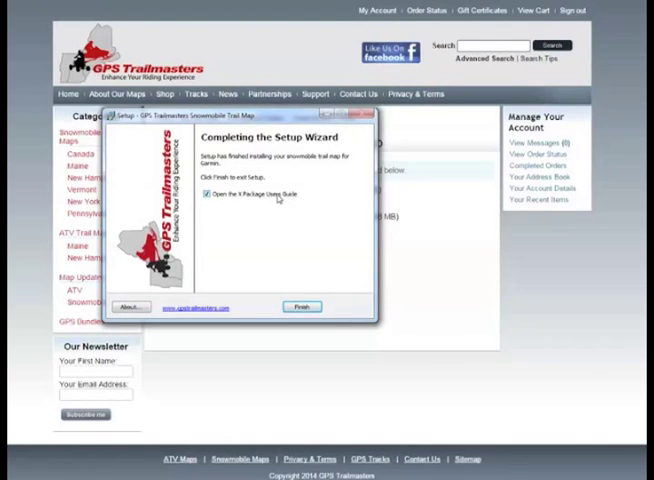
left_click(208, 194)
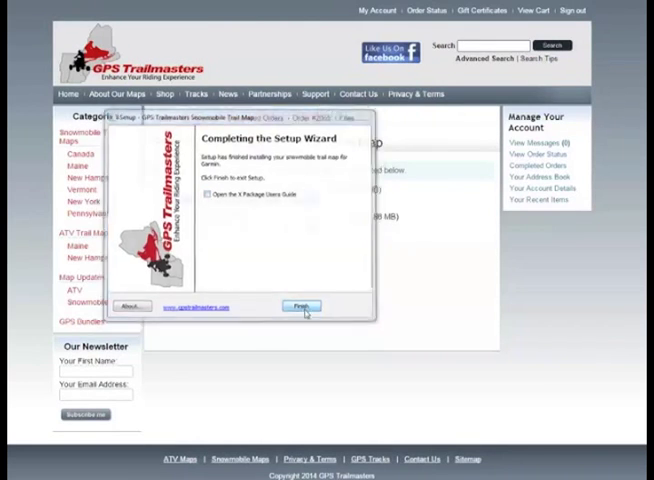
left_click(300, 306)
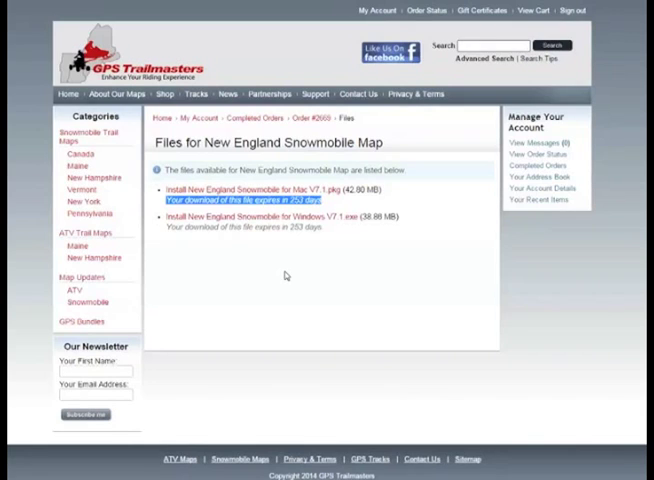
mouse_move(292, 276)
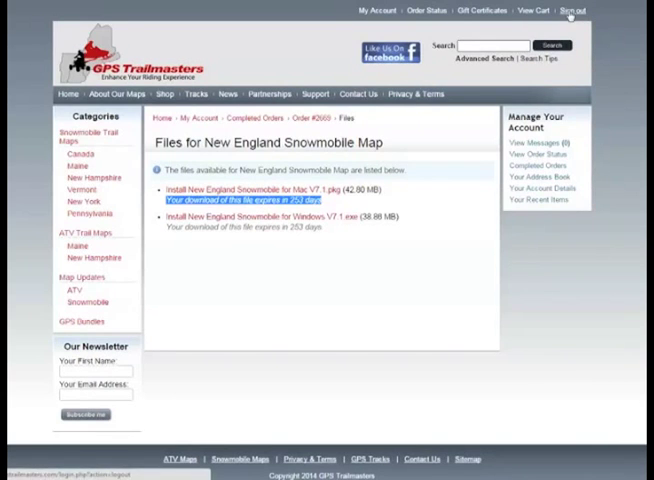
Sign out of the GPS Trailmasters account
left_click(572, 12)
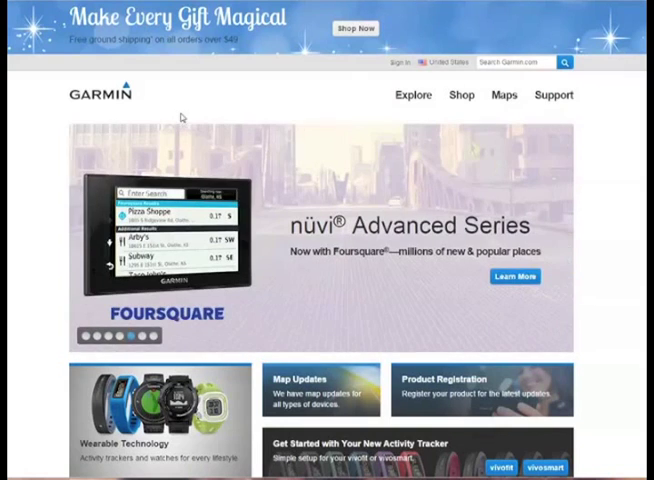
mouse_move(494, 116)
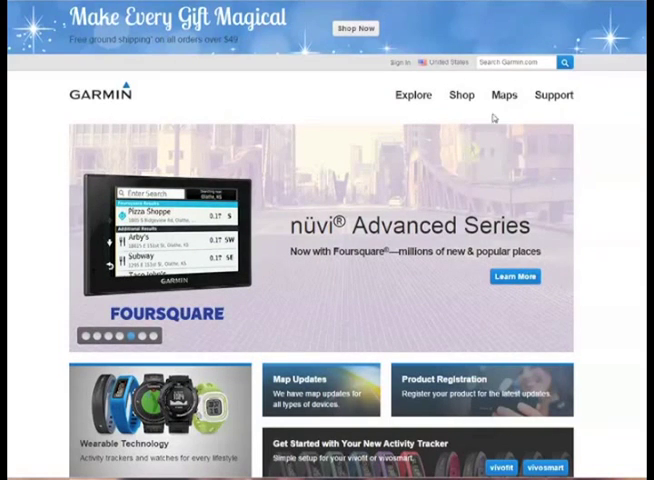
mouse_move(552, 96)
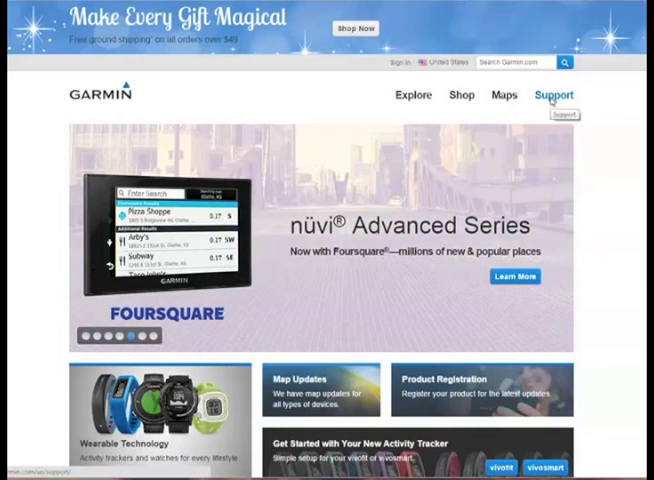
Reach Mapping Tools through Garmin Support's Software section and its full supporting software list
left_click(552, 96)
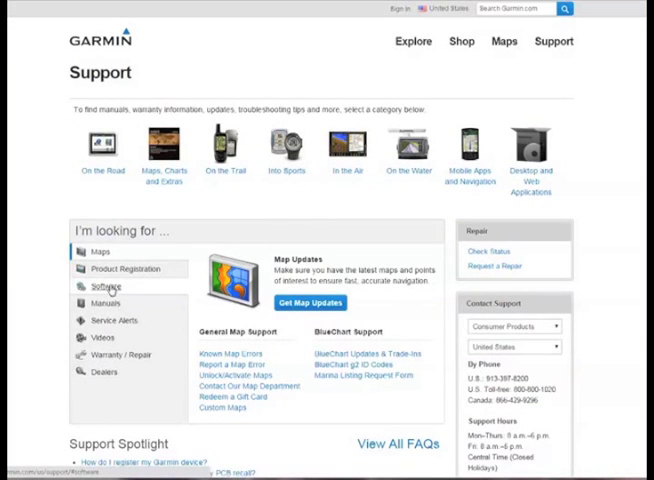
left_click(104, 286)
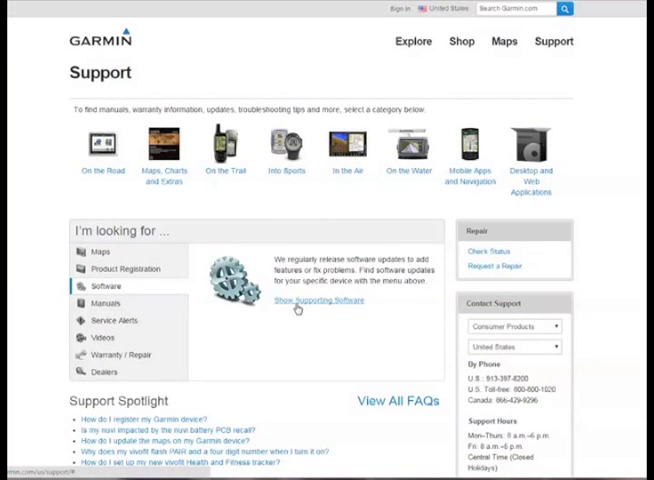
left_click(320, 300)
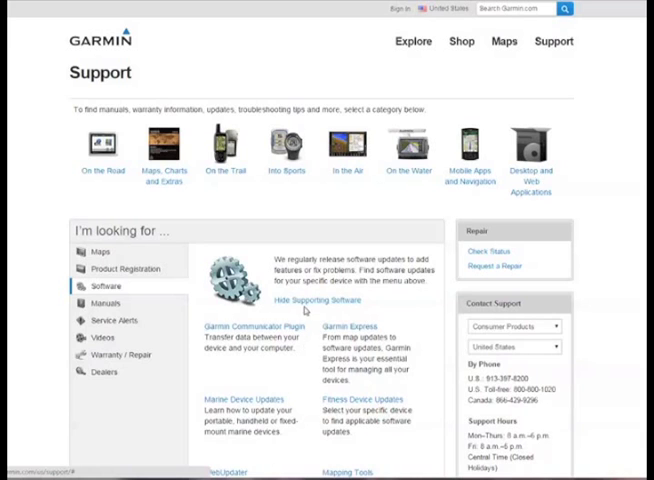
scroll("down", 3)
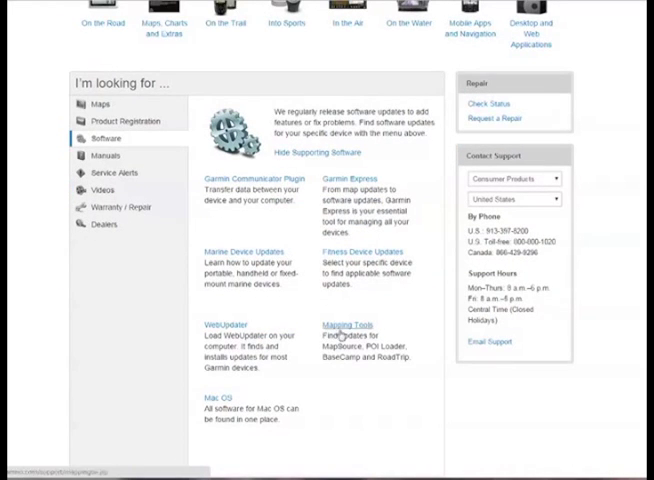
left_click(344, 324)
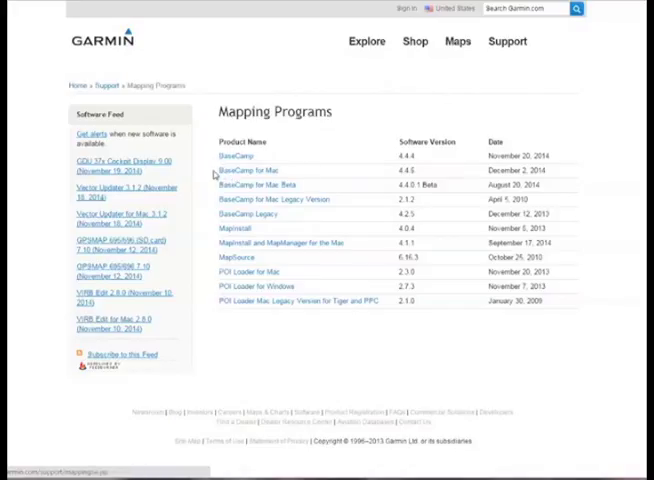
Reach BaseCamp 4.4.4's Updates & Downloads page from the Mapping Programs table and start its download
left_click(236, 256)
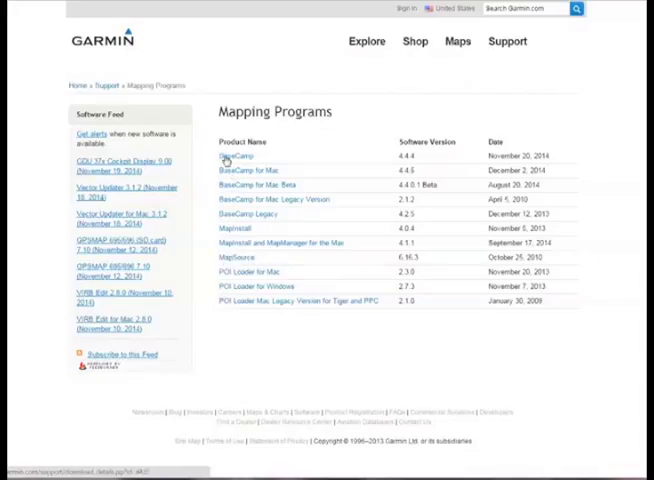
left_click(236, 156)
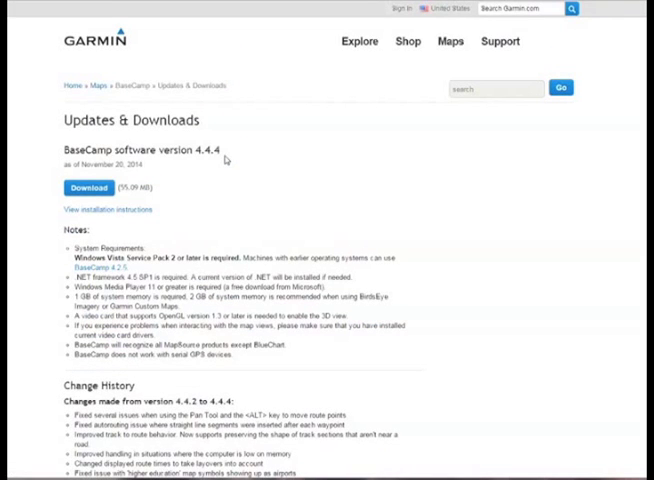
mouse_move(224, 158)
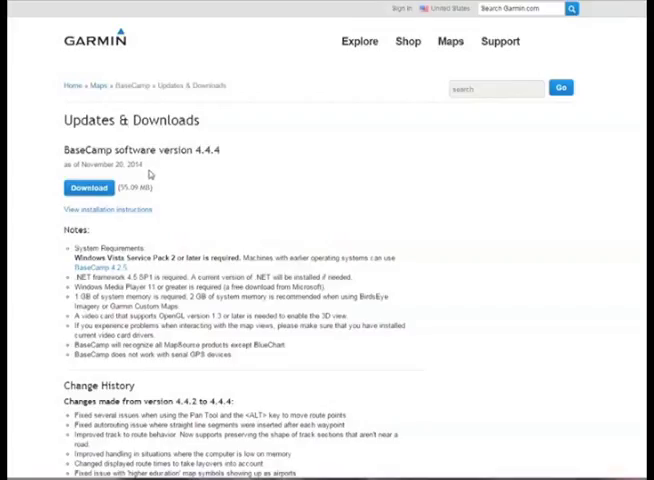
mouse_move(160, 168)
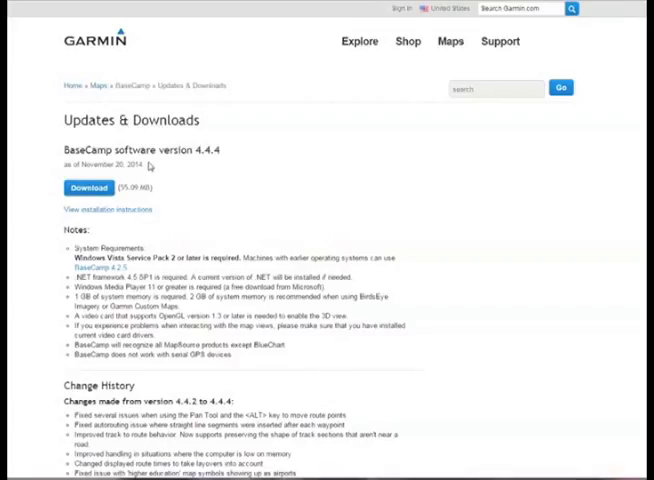
mouse_move(148, 168)
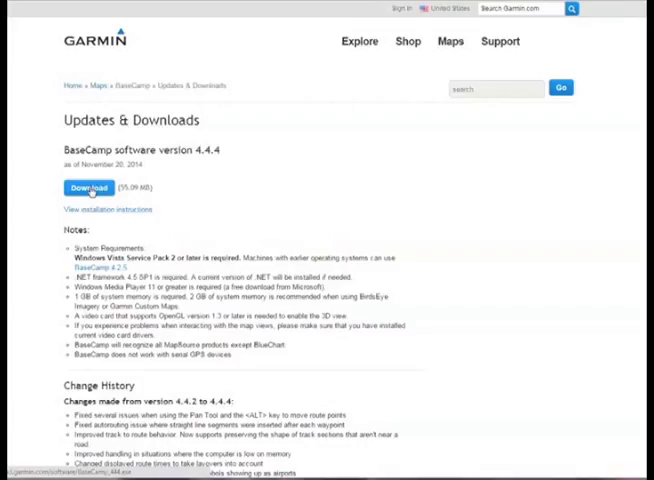
left_click(84, 188)
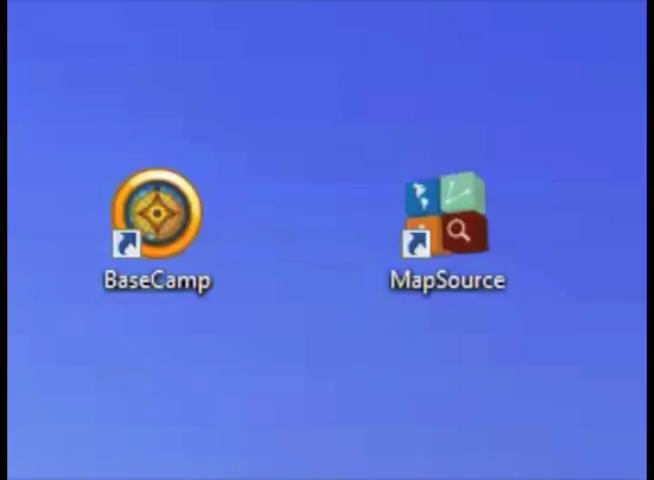
mouse_move(156, 424)
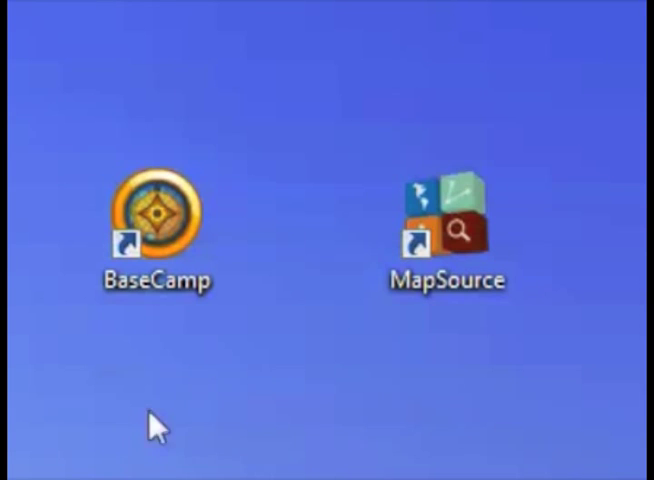
mouse_move(470, 324)
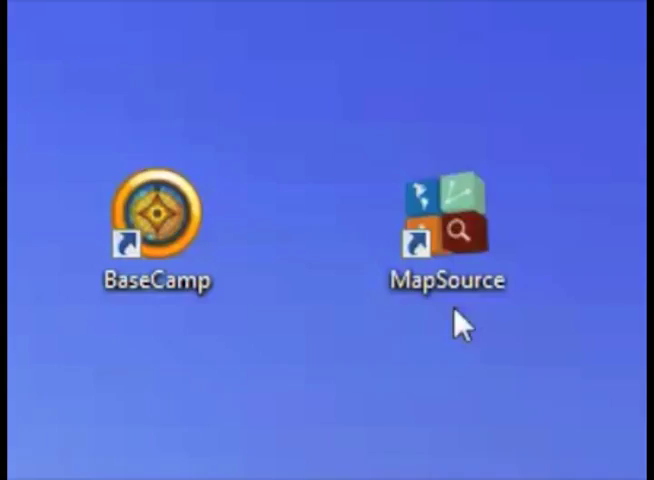
mouse_move(218, 332)
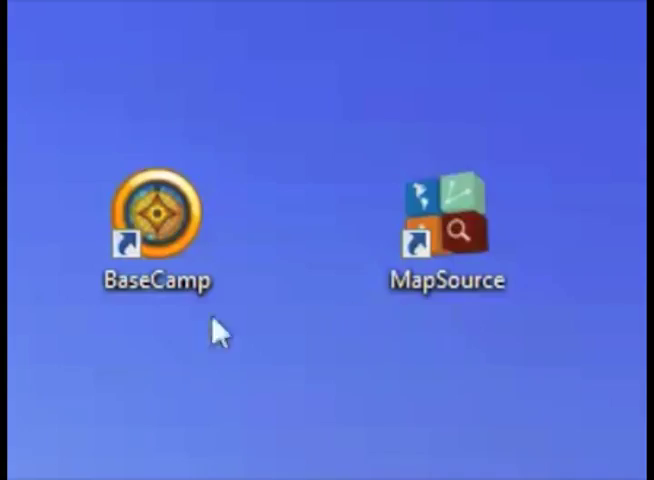
mouse_move(162, 344)
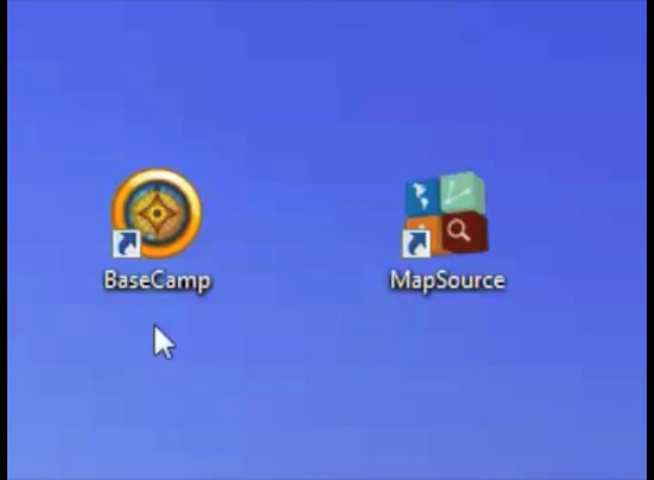
Select the BaseCamp and MapSource shortcuts on the Windows desktop
left_click(156, 216)
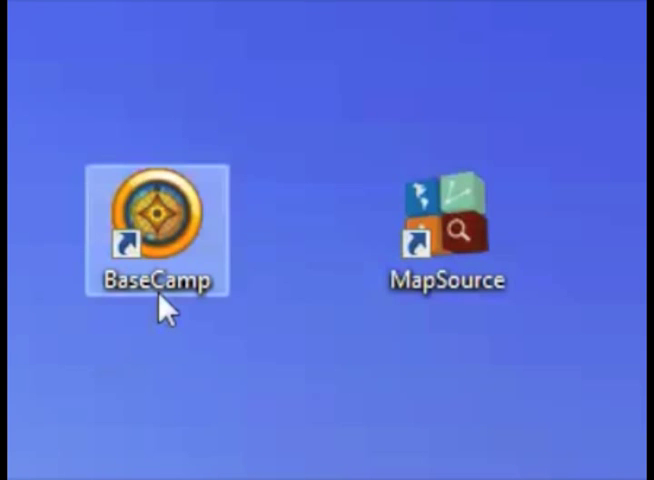
left_click(446, 230)
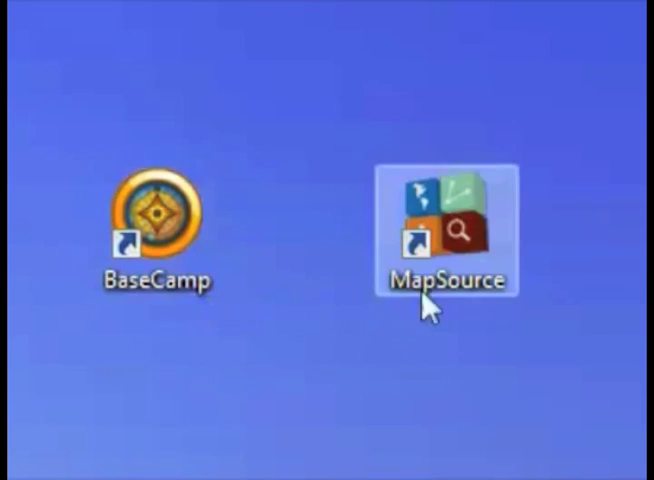
mouse_move(452, 296)
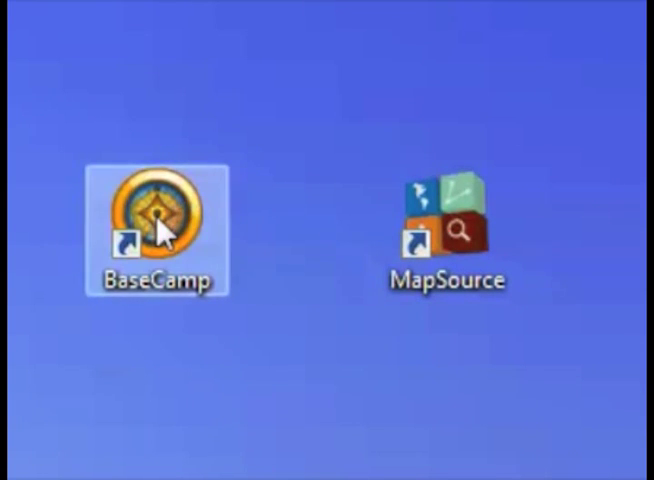
Launch BaseCamp from its desktop shortcut and dismiss the Welcome to BaseCamp dialog
double_click(156, 216)
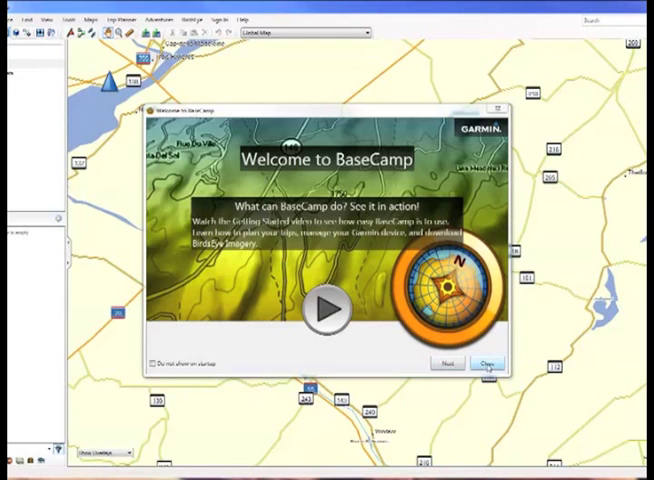
left_click(488, 360)
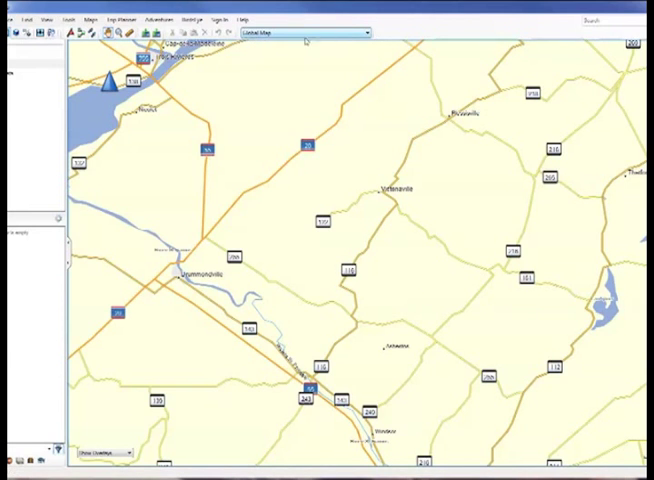
mouse_move(364, 32)
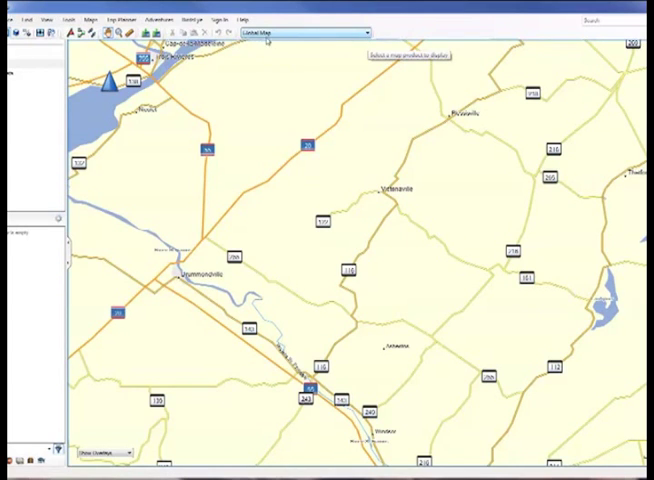
Choose the GPS Trailmasters Snowmobile New England product from the Maps menu
left_click(364, 32)
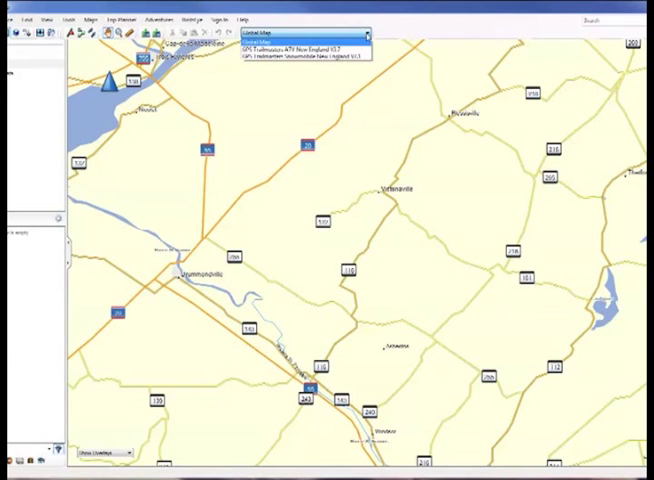
mouse_move(304, 48)
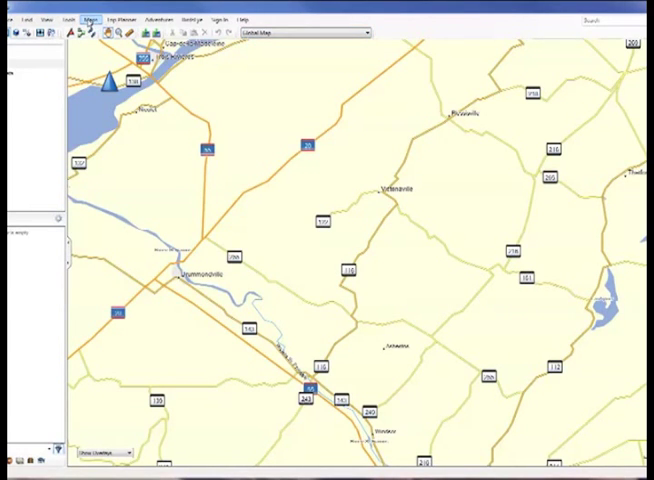
left_click(90, 18)
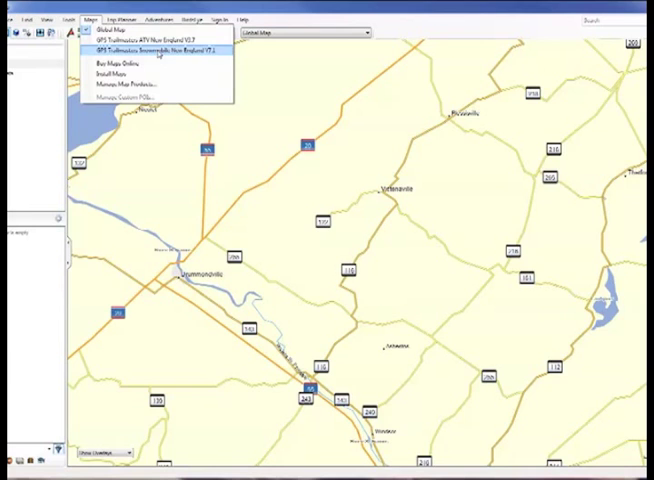
left_click(164, 52)
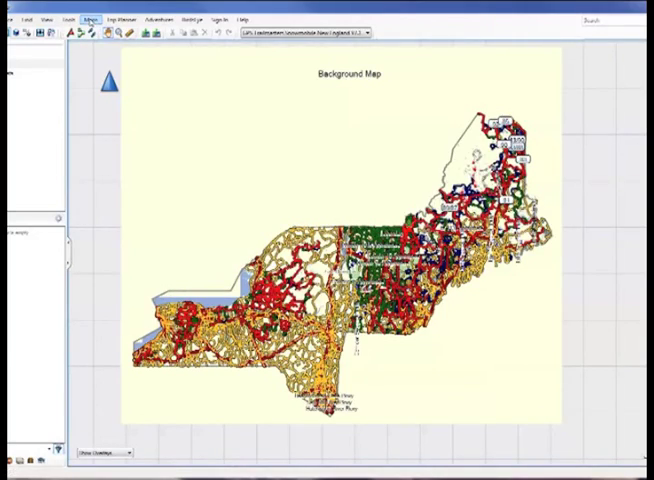
Launch MapInstall from BaseCamp and choose the Montana as the target device
left_click(90, 18)
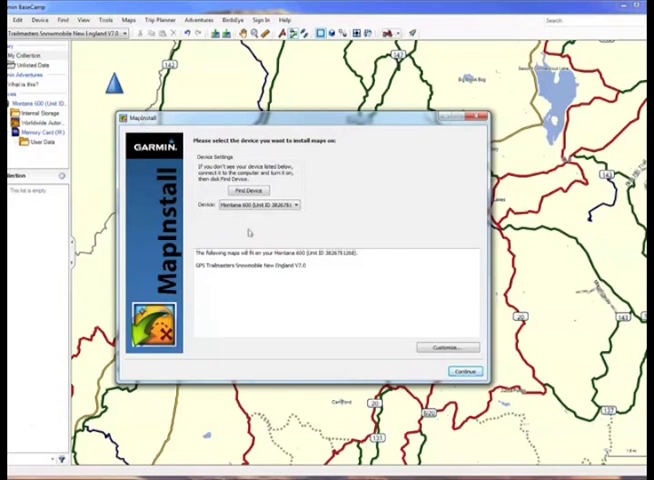
mouse_move(352, 168)
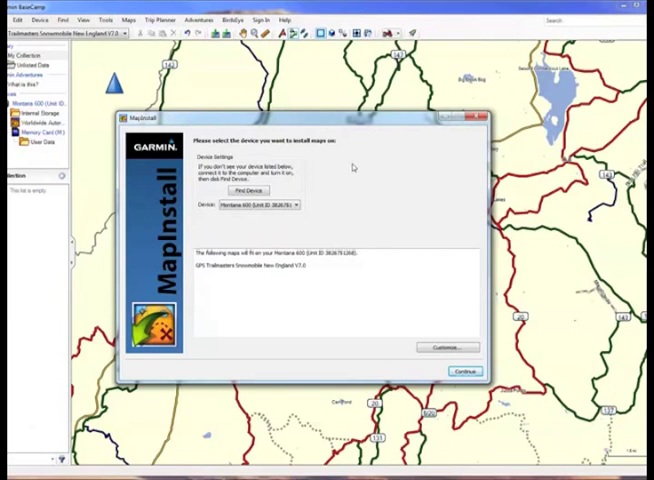
mouse_move(350, 168)
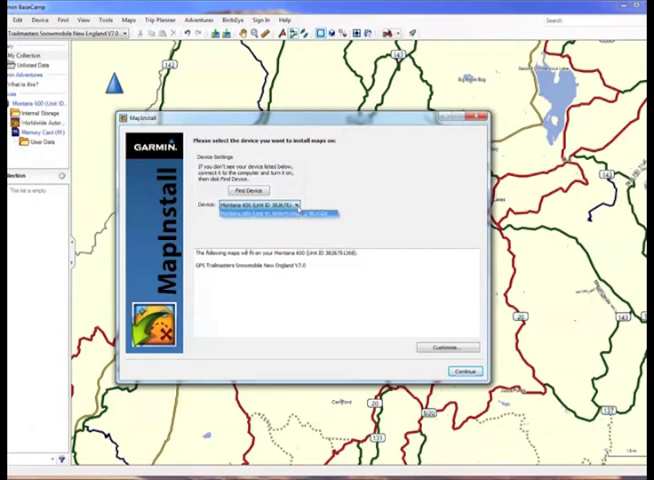
left_click(264, 212)
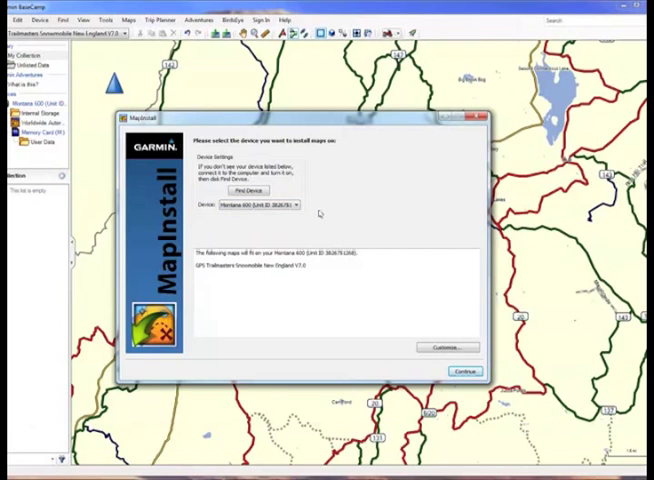
mouse_move(320, 214)
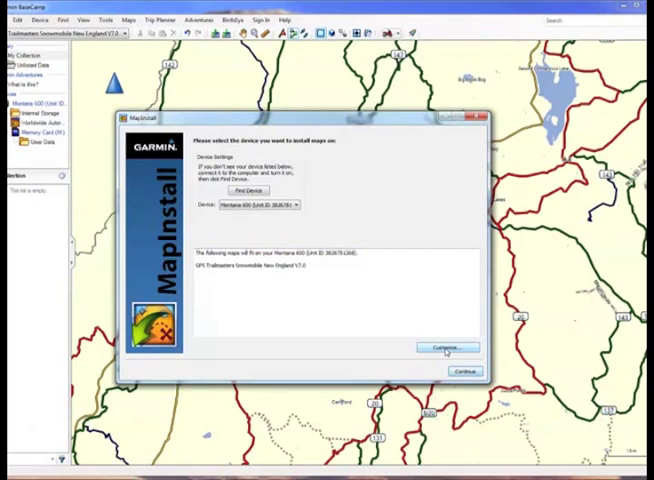
Continue to map products and select only GPS Trailmasters Snowmobile New England V7.0
left_click(446, 348)
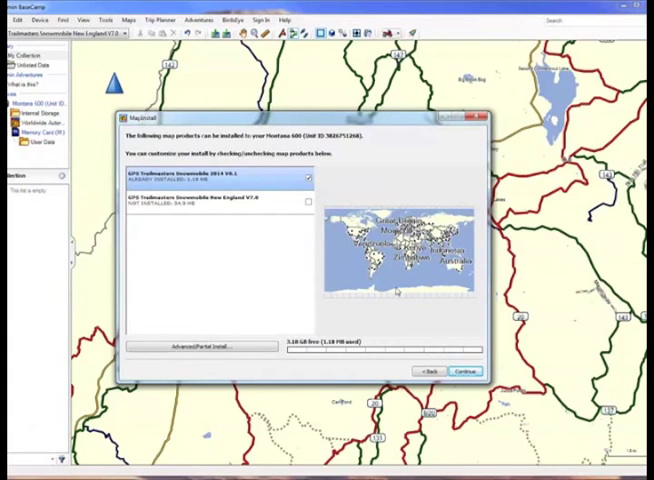
mouse_move(222, 246)
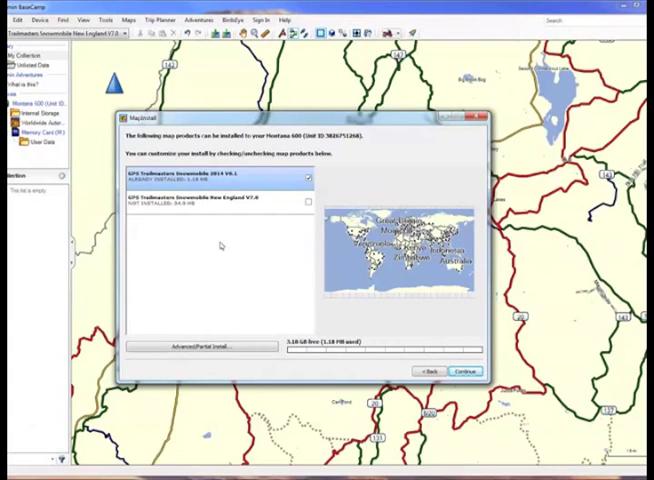
mouse_move(248, 208)
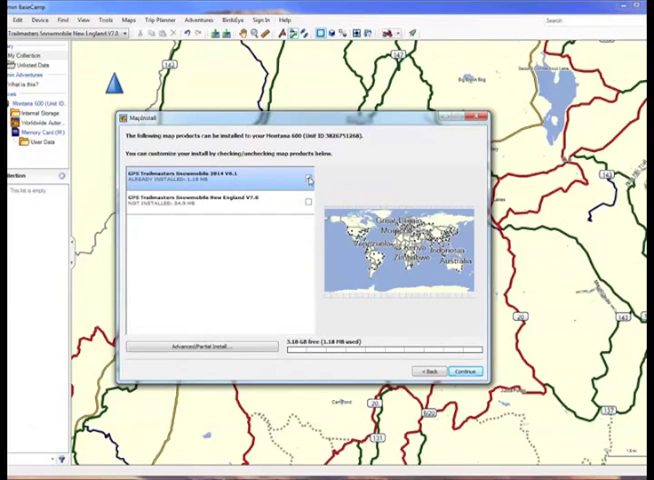
left_click(308, 176)
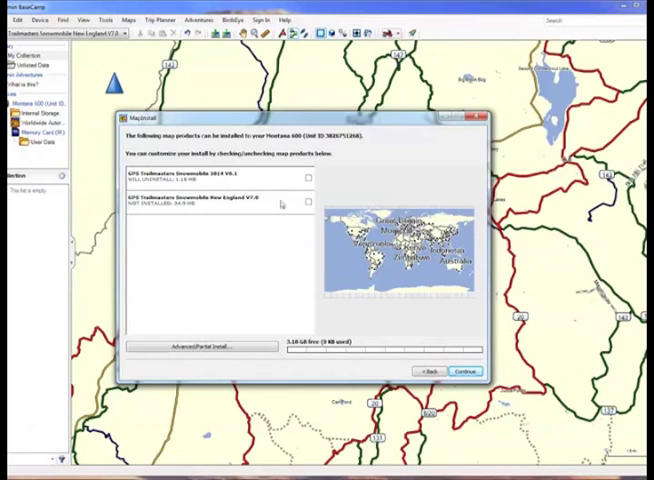
left_click(308, 200)
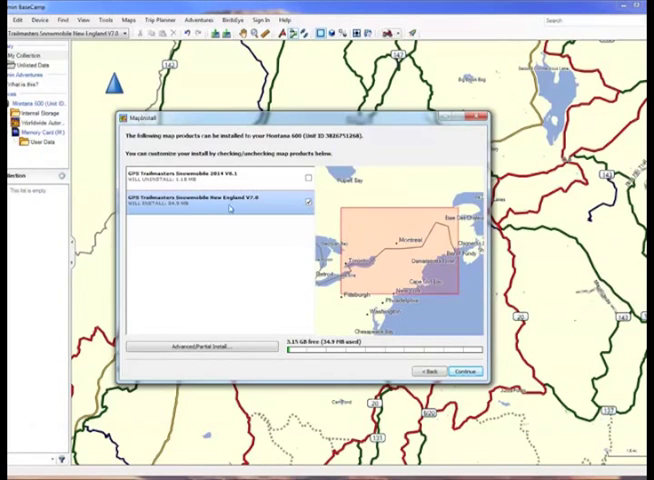
mouse_move(150, 212)
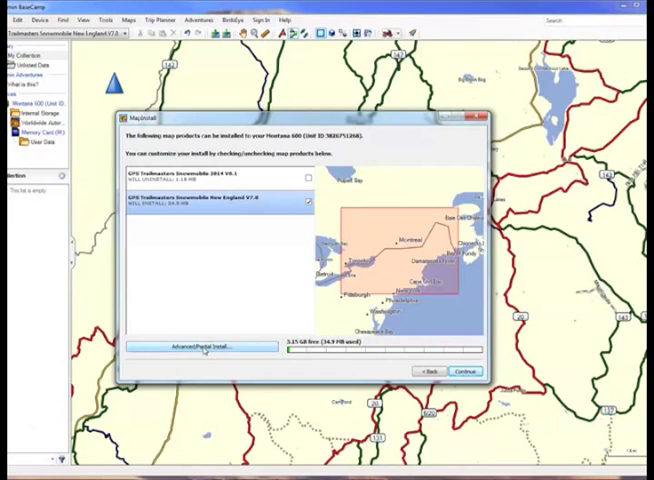
Choose Advanced/Partial Install, raising the unrecognized map files warning
left_click(200, 346)
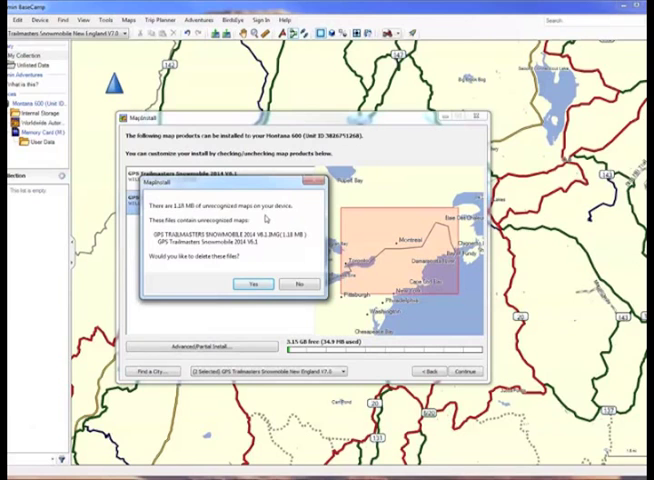
mouse_move(270, 218)
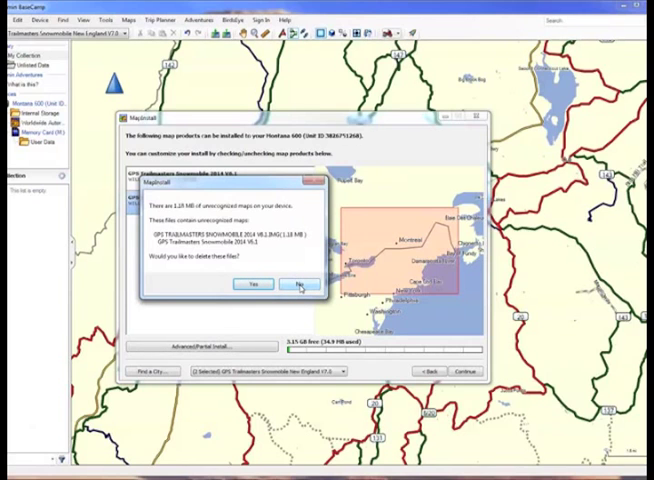
Answer the unrecognized maps question, keeping the whole New England map area selected
left_click(300, 284)
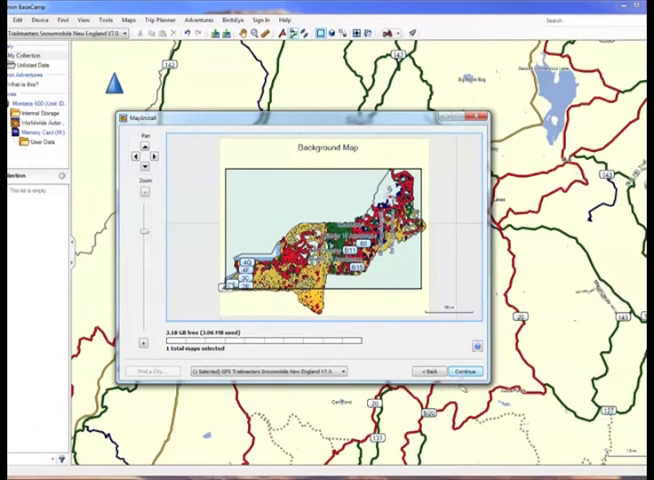
Install the Snowmobile New England V7.0 map to the Montana and finish the installer
left_click(462, 372)
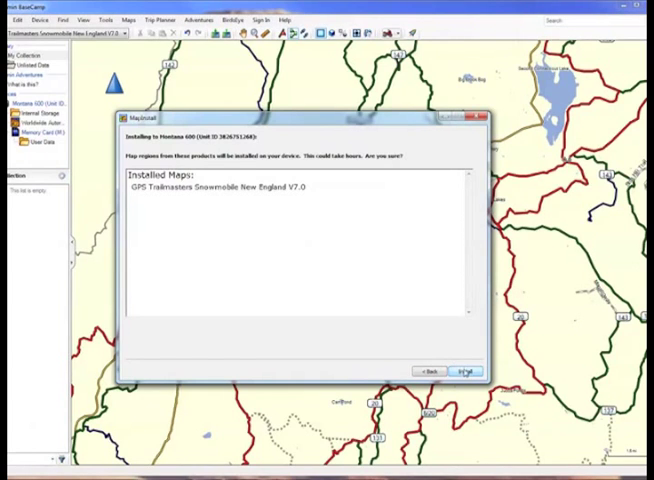
left_click(466, 370)
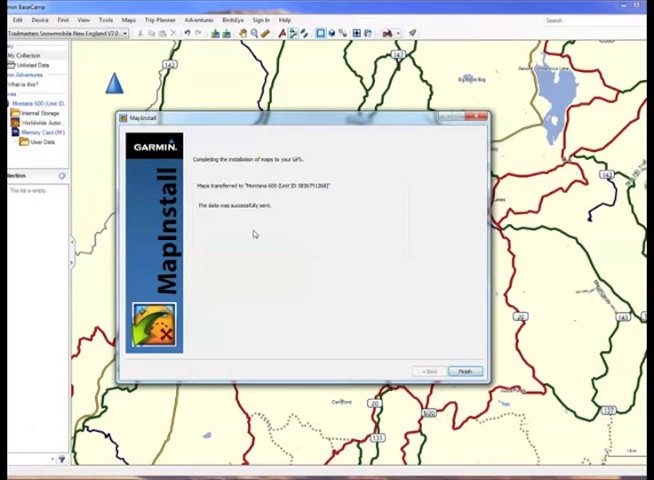
mouse_move(318, 224)
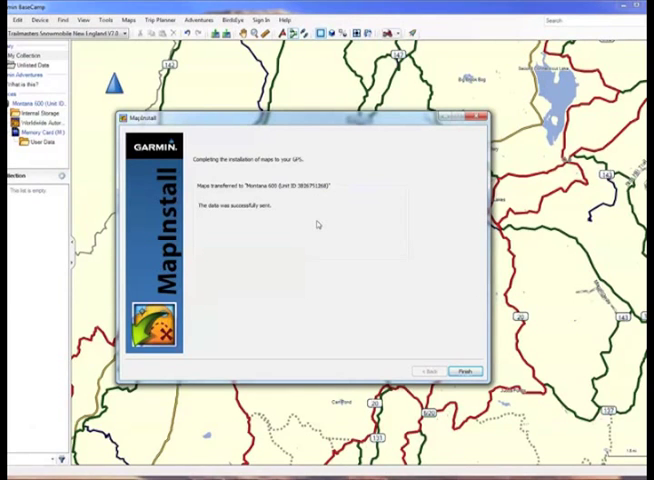
mouse_move(344, 208)
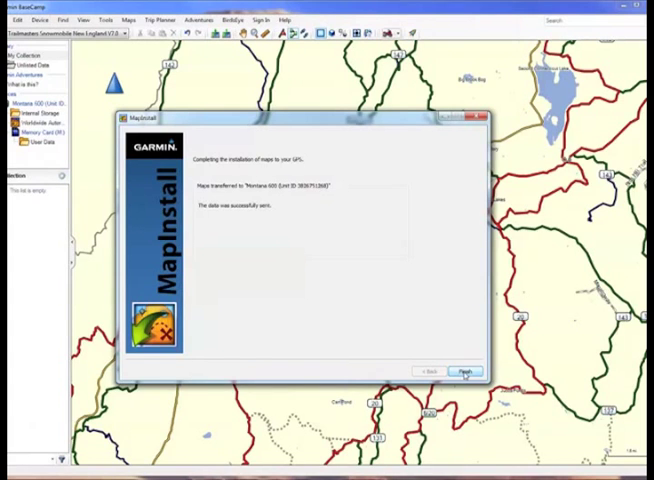
left_click(464, 372)
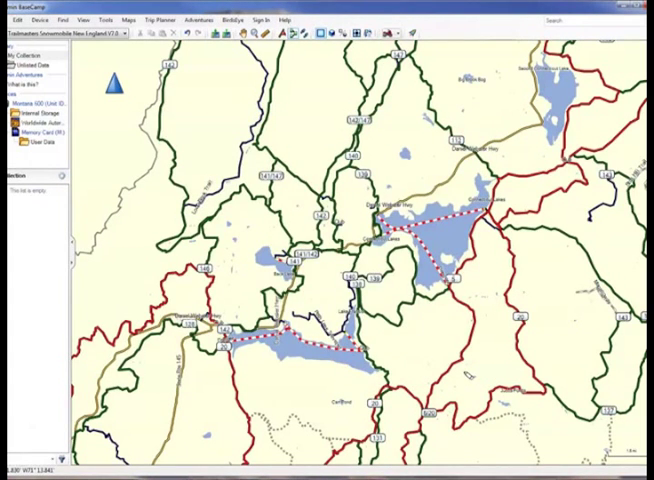